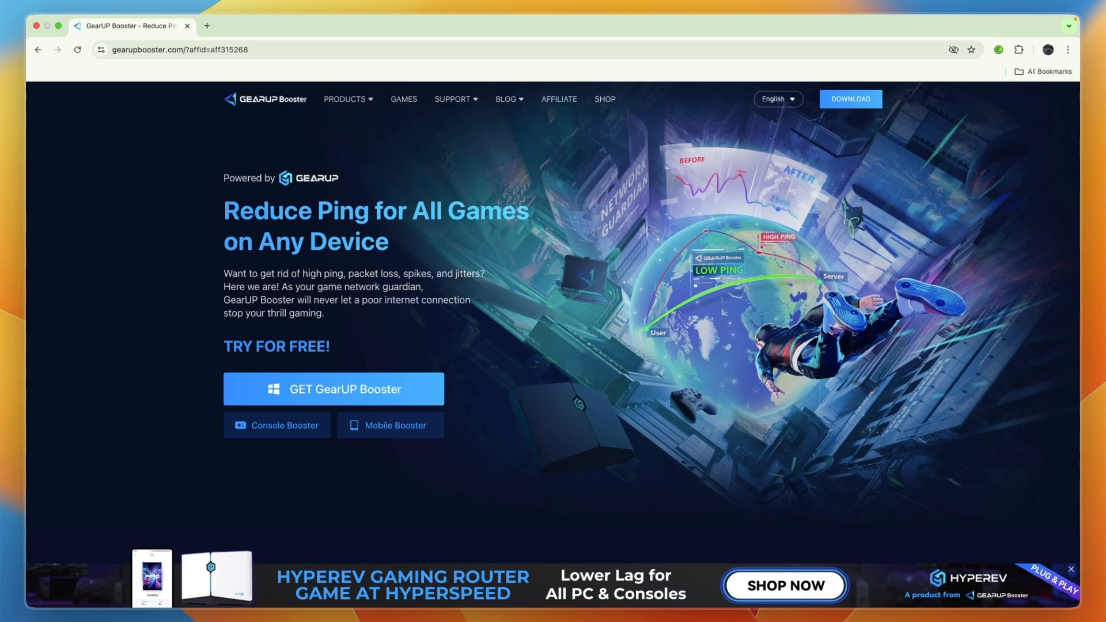
Download the GearUP-2.35.0 Windows installer (59.2 MB) and show Chrome's recent downloads list
scroll("down", 3)
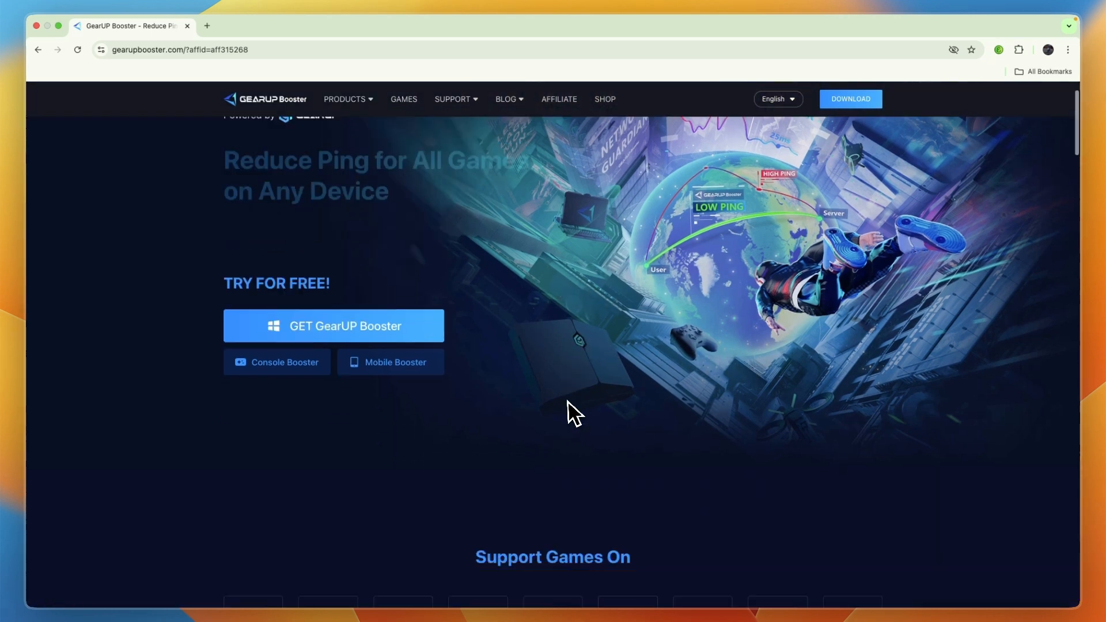
scroll("down", 3)
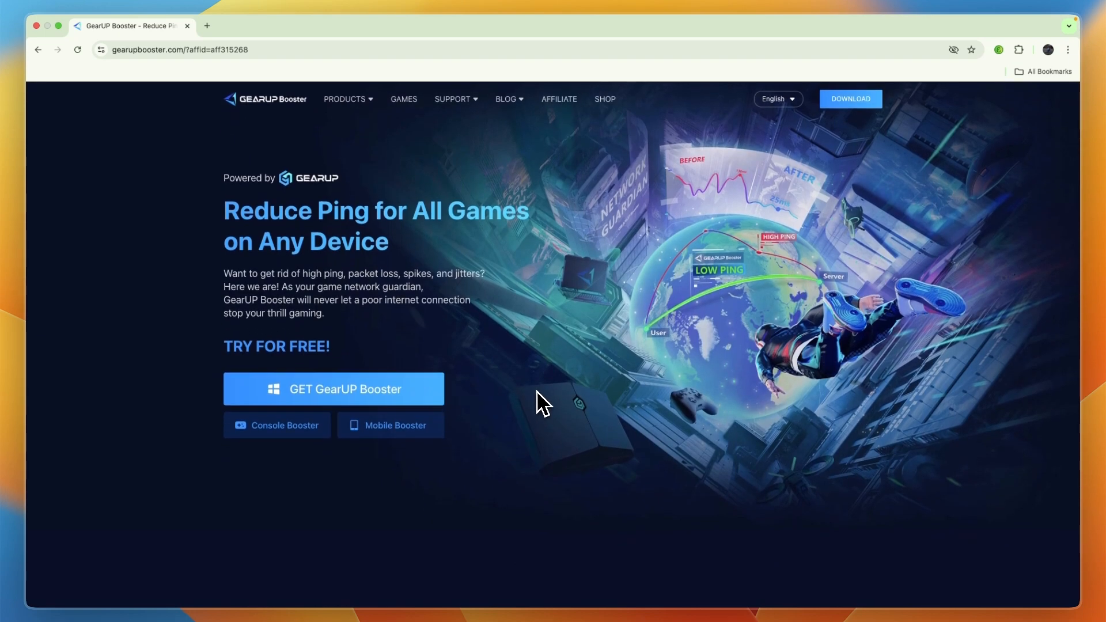
mouse_move(508, 335)
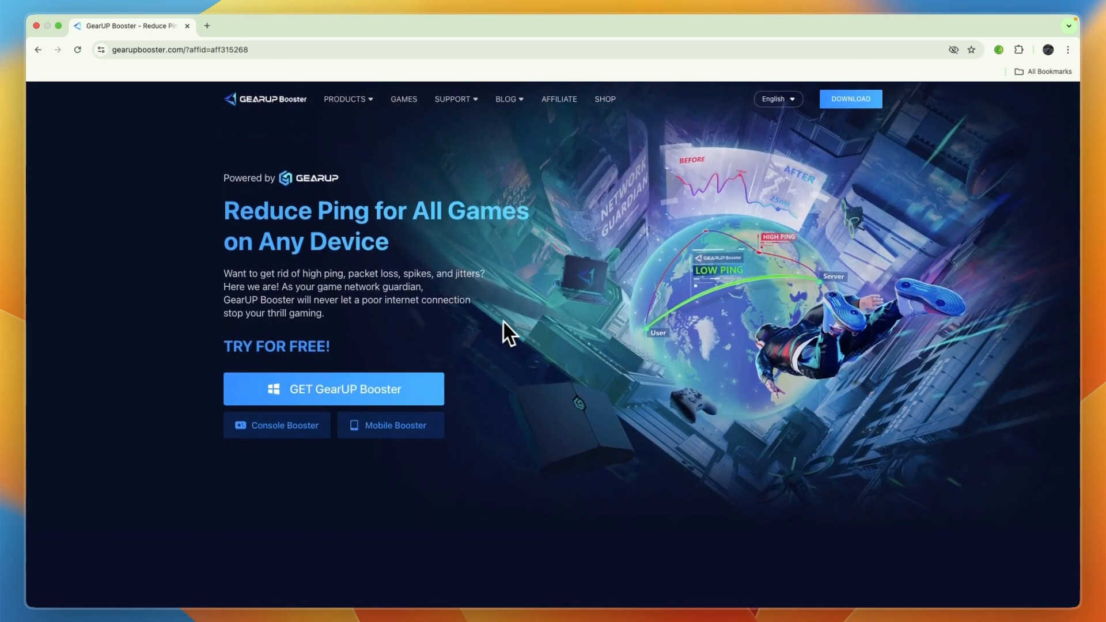
scroll("down", 3)
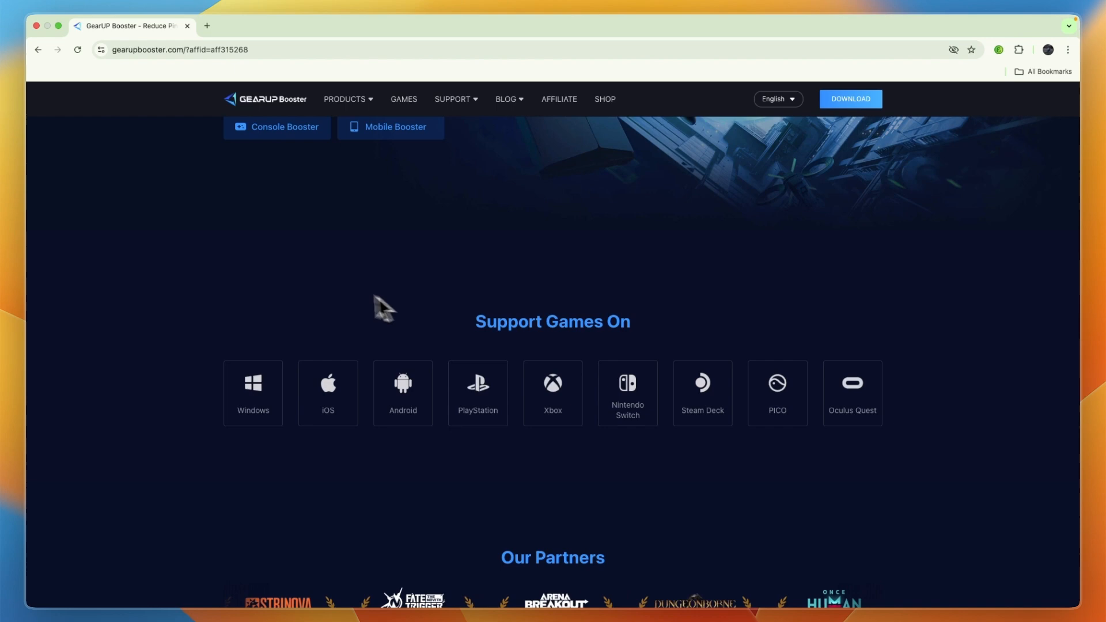
mouse_move(191, 297)
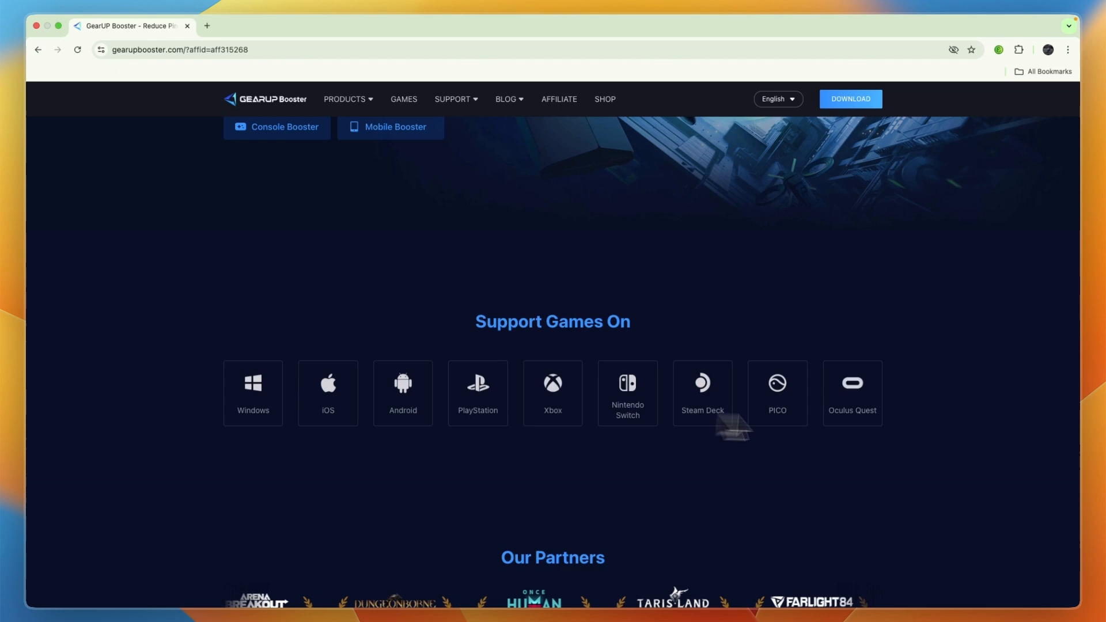
mouse_move(265, 402)
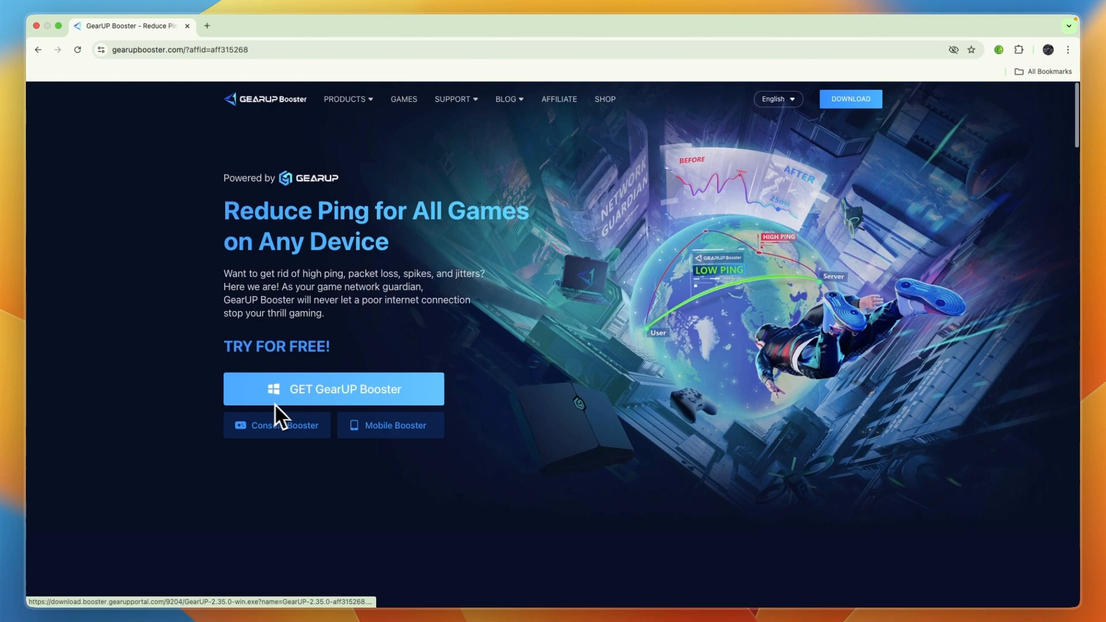
mouse_move(341, 405)
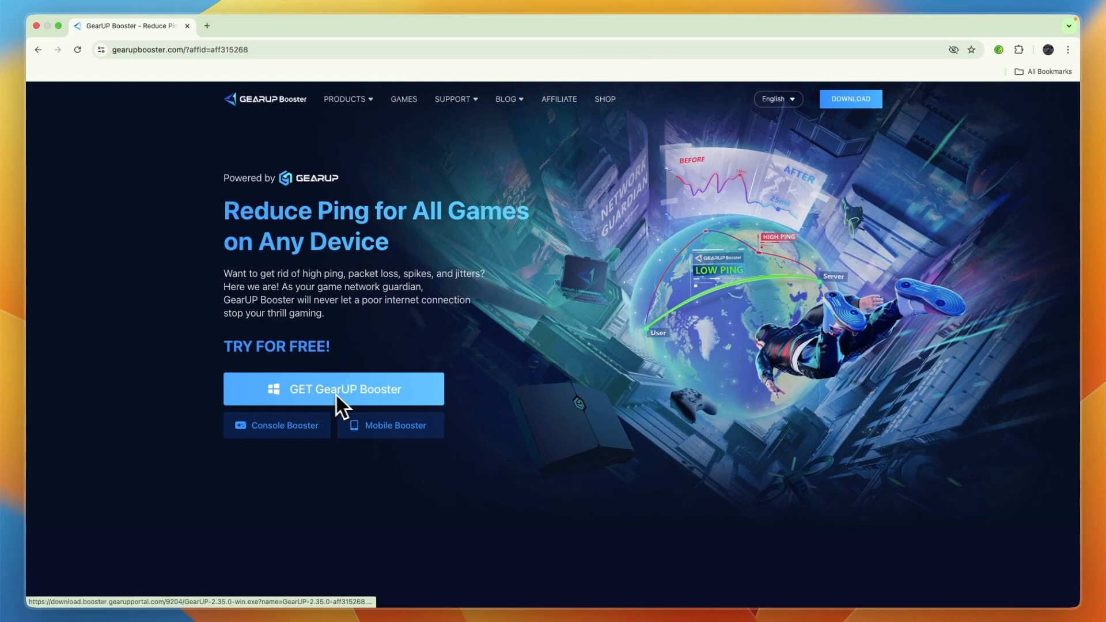
left_click(345, 388)
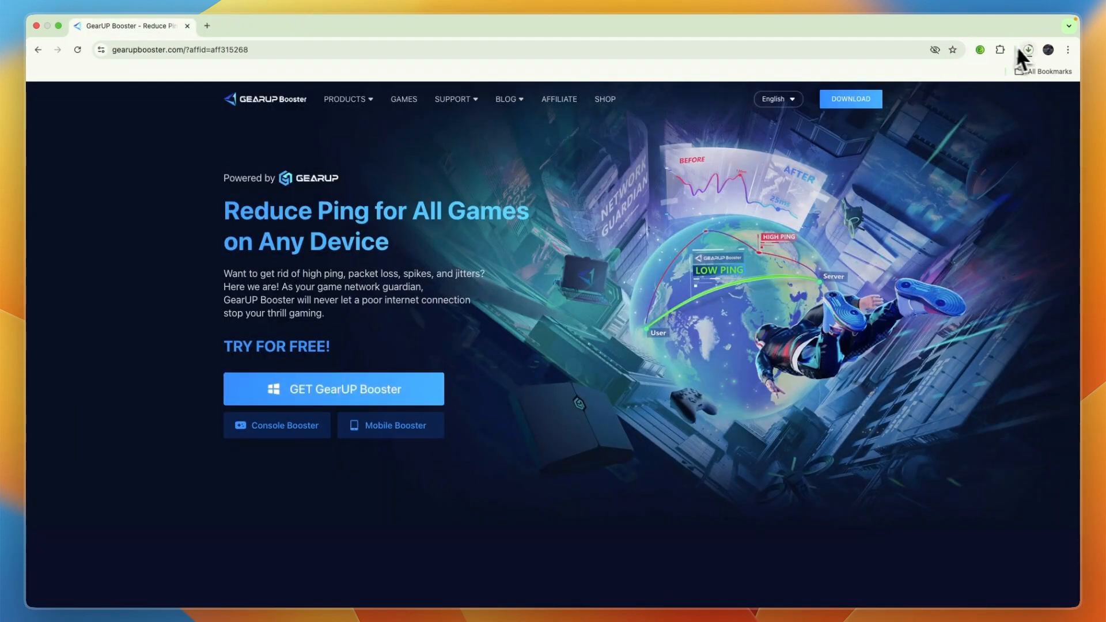
left_click(1028, 50)
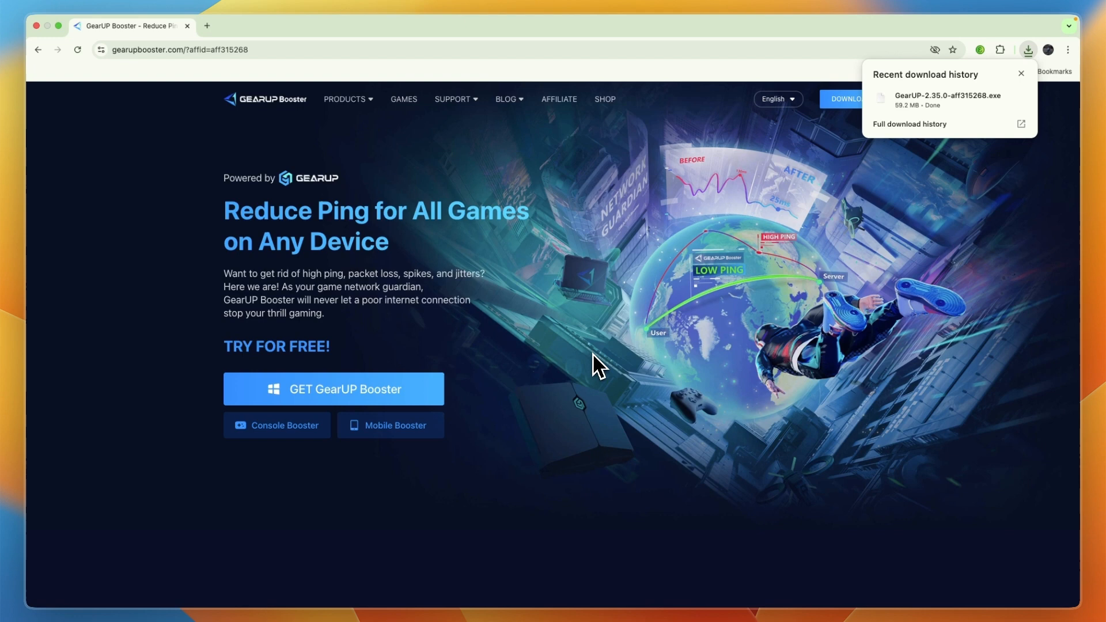
mouse_move(994, 106)
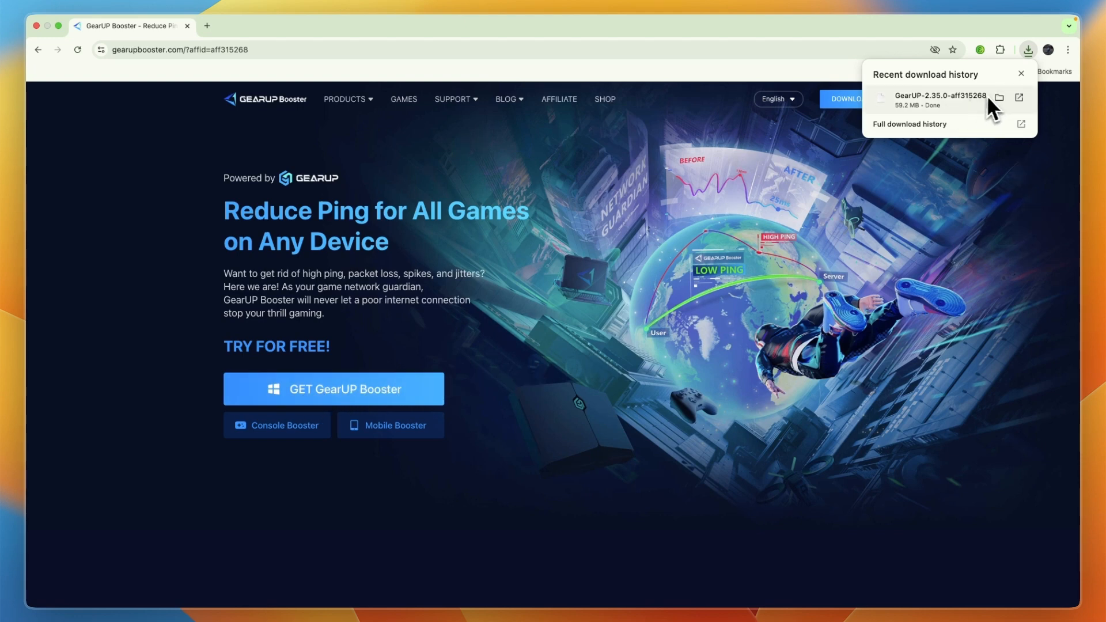
Launch GearUP-2.35.0-aff315268.exe from the downloads list, triggering the 'can't be opened' error
double_click(942, 99)
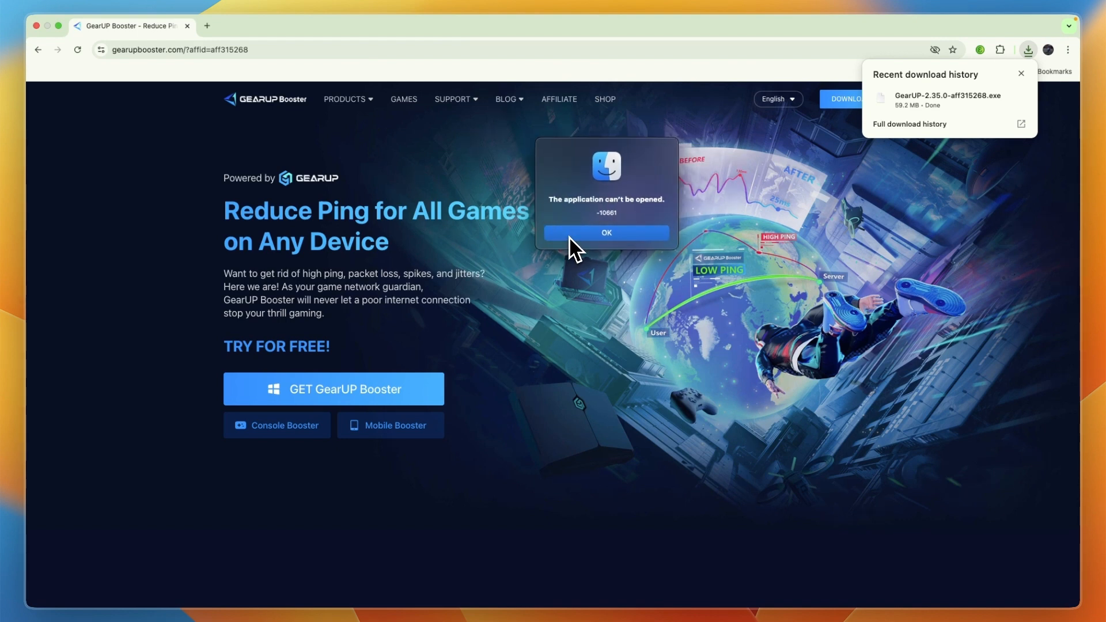
Acknowledge the 'application can't be opened (-10661)' alert with OK
left_click(605, 233)
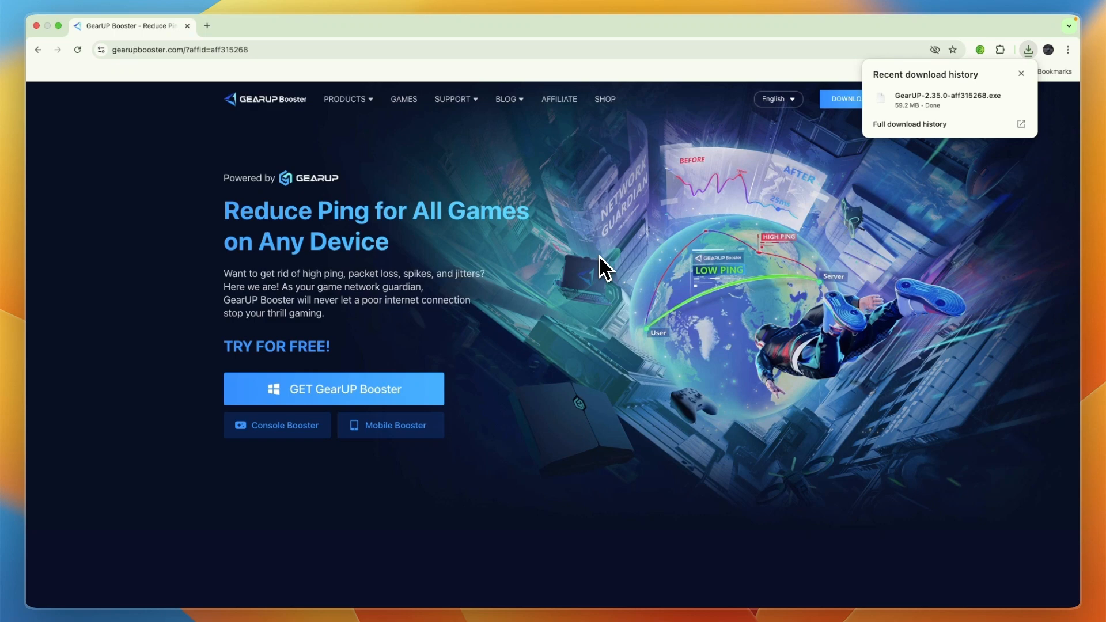
mouse_move(596, 279)
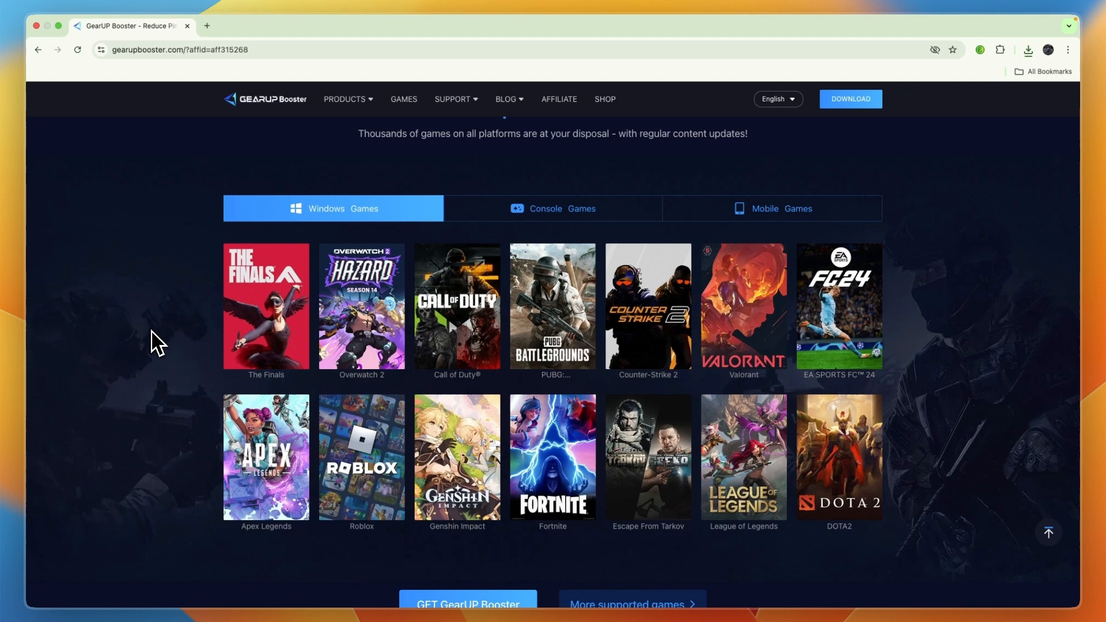
View the Console Games list, then the Mobile Games list (eFootball, Clash Royale, PUBG Mobile)
left_click(552, 209)
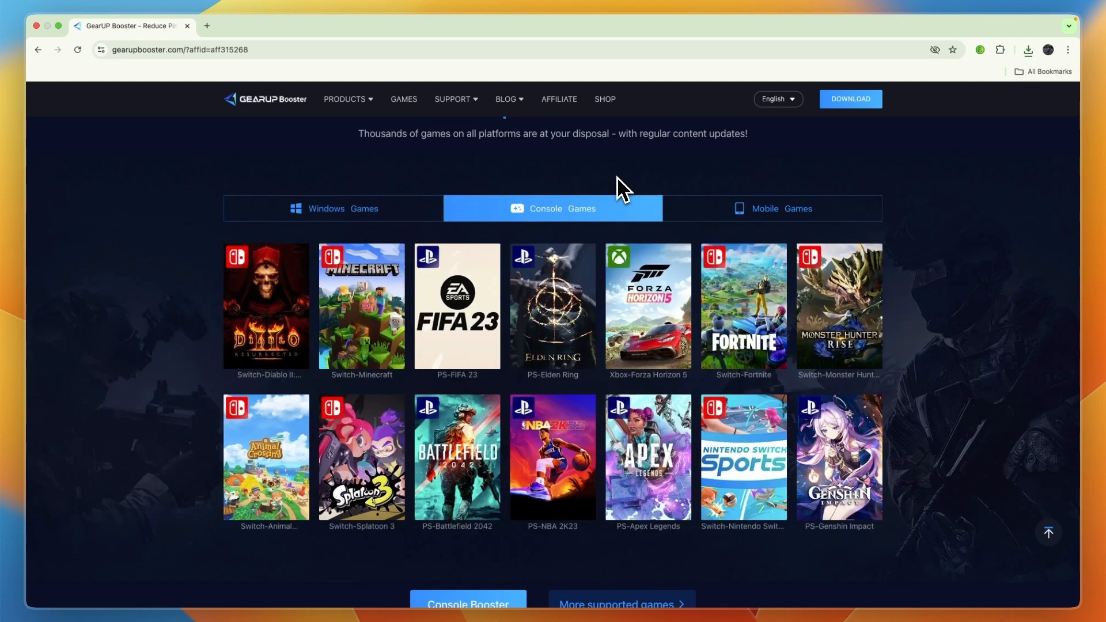
left_click(772, 209)
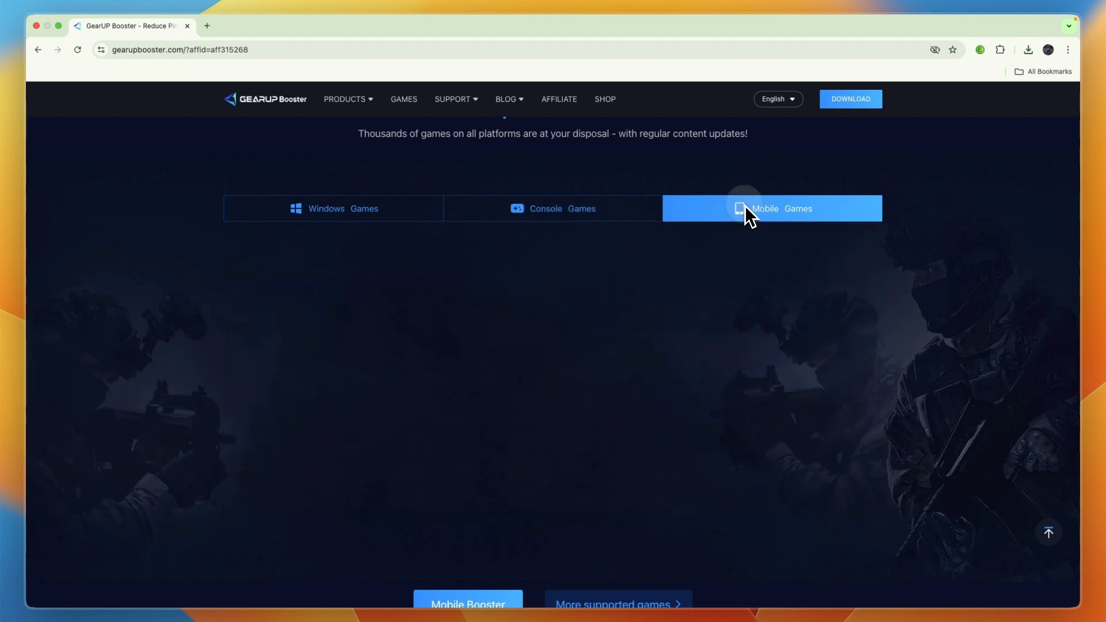
left_click(772, 209)
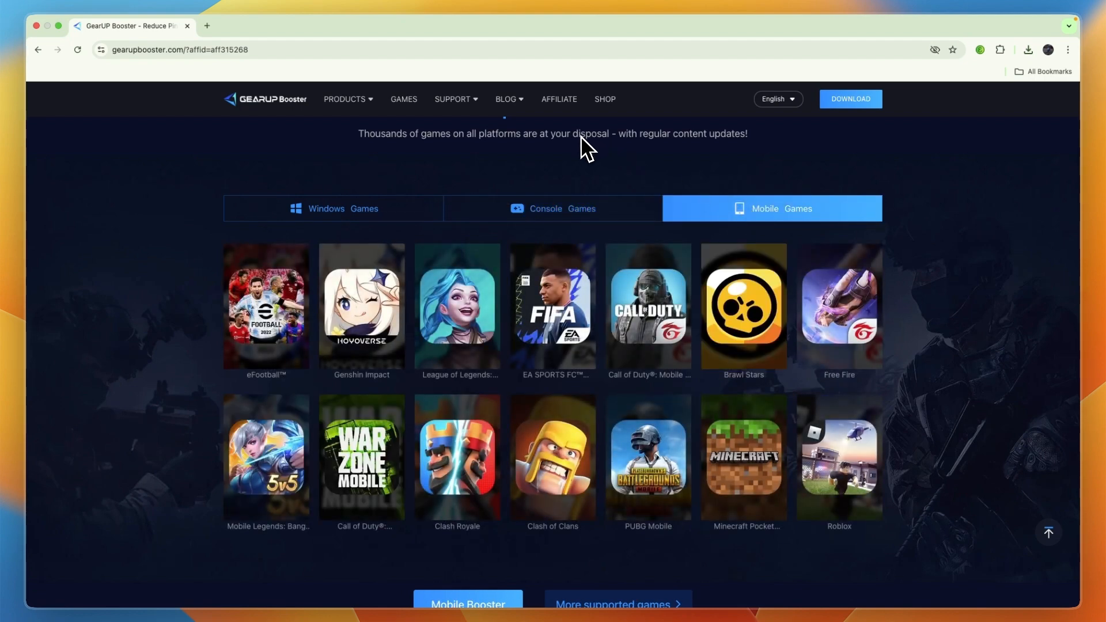
mouse_move(482, 598)
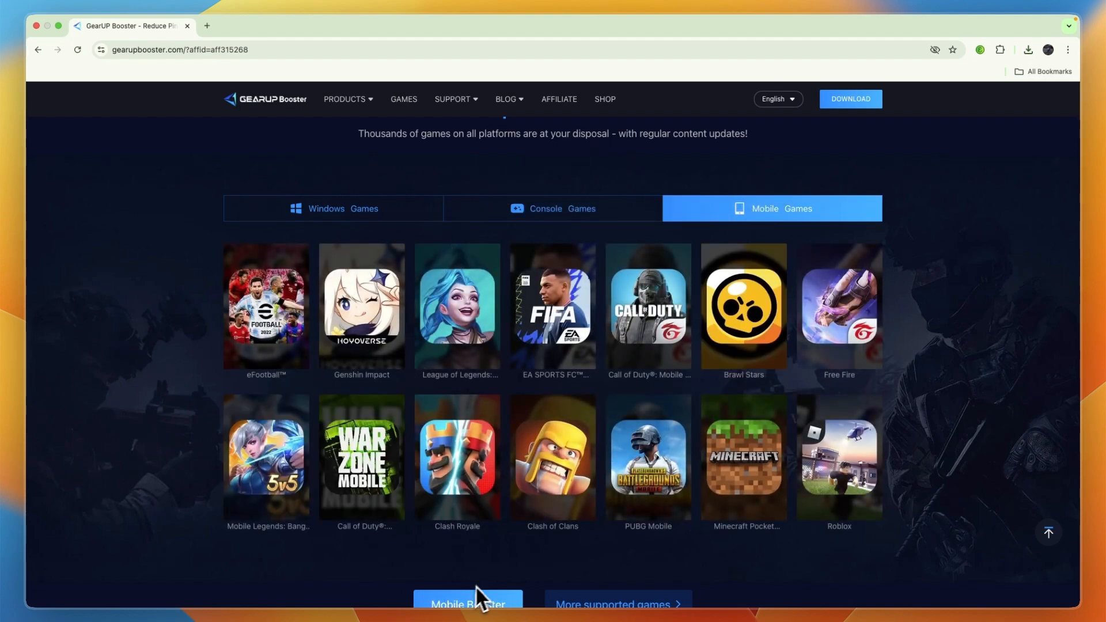